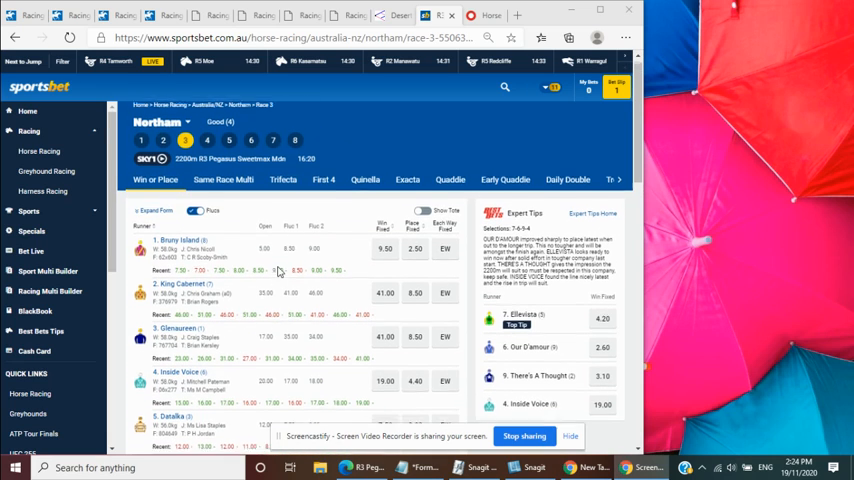
- Read the Race 3 form guide through Ellevista, Onlyonweekends and There's A Thought
{"action": "scroll", "scroll_direction": "down", "scroll_amount": 3}
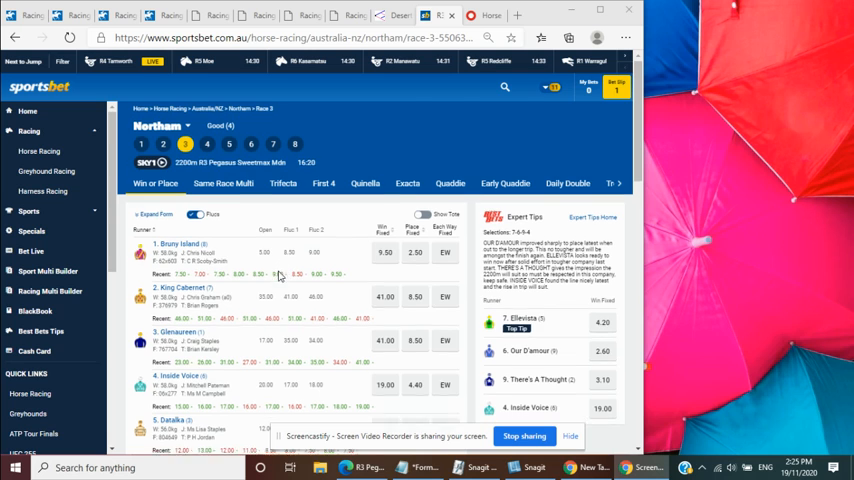
{"action": "scroll", "scroll_direction": "down", "scroll_amount": 3}
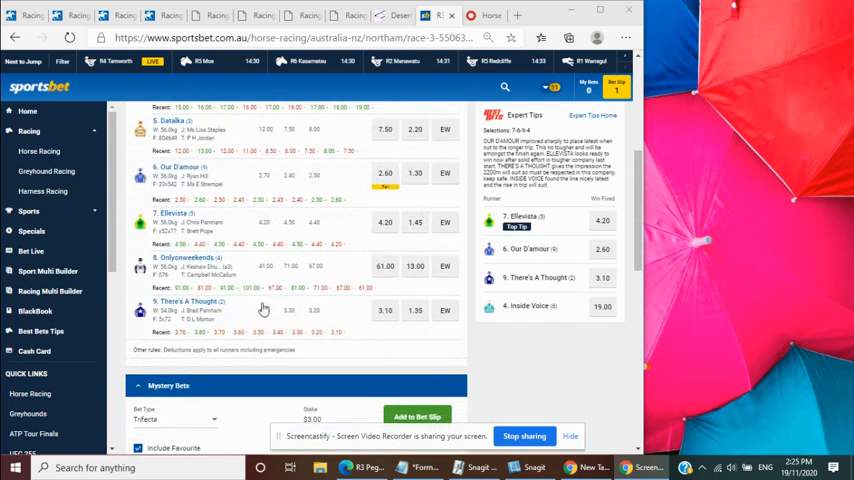
{"action": "mouse_move", "coordinate": [241, 311]}
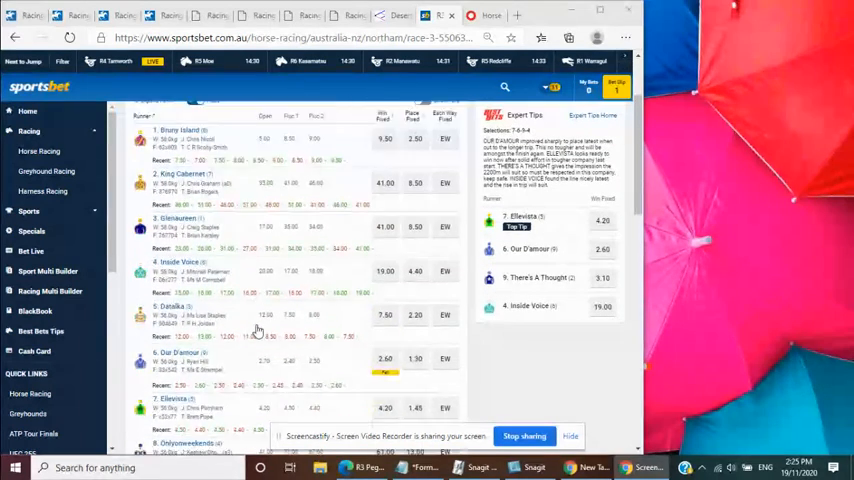
{"action": "scroll", "scroll_direction": "down", "scroll_amount": 3}
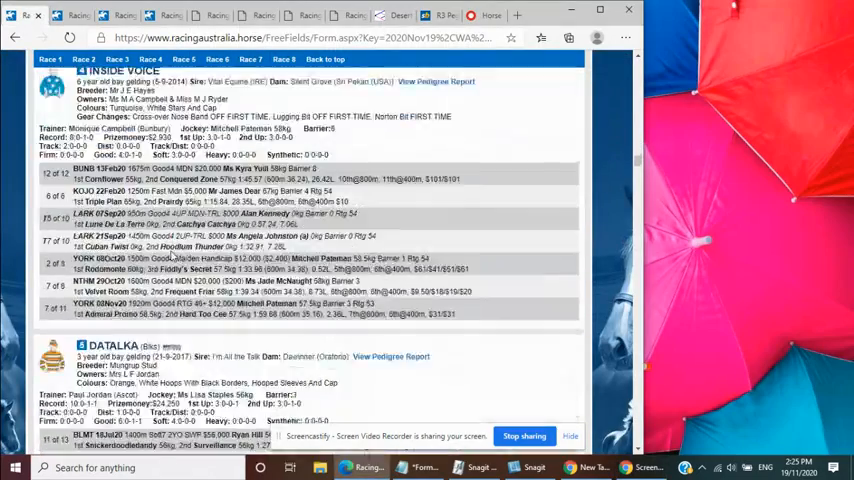
{"action": "scroll", "scroll_direction": "down", "scroll_amount": 3}
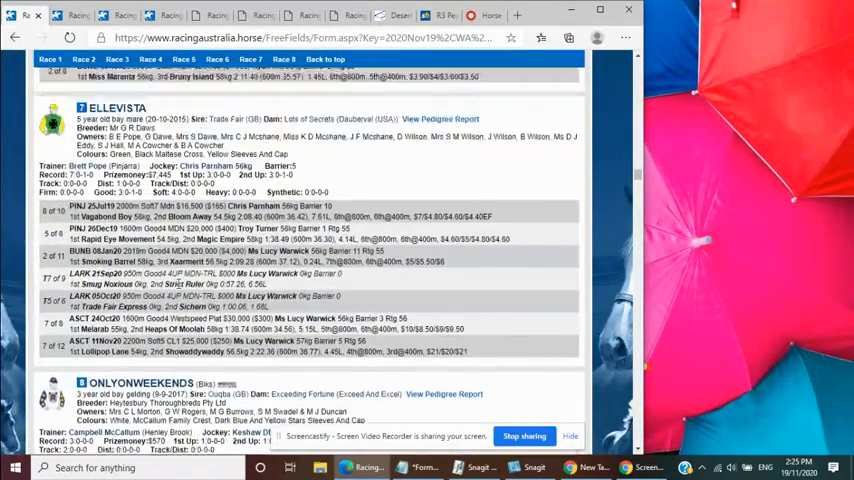
{"action": "scroll", "scroll_direction": "down", "scroll_amount": 3}
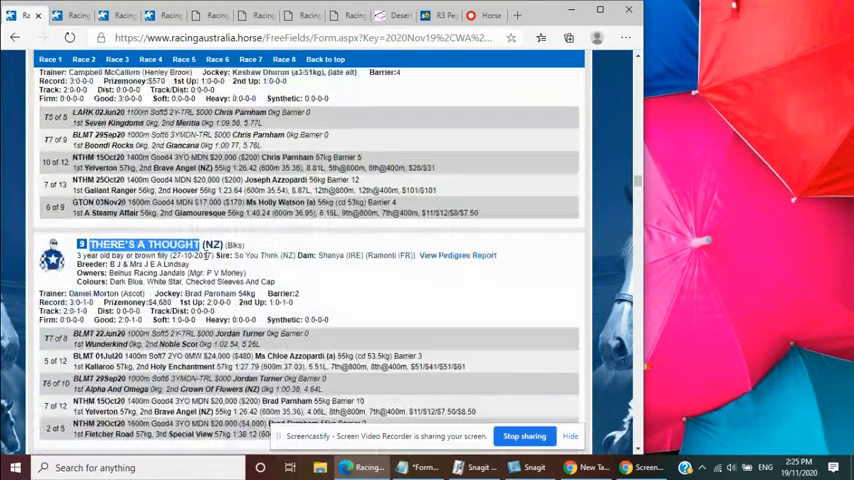
{"action": "scroll", "scroll_direction": "down", "scroll_amount": 3}
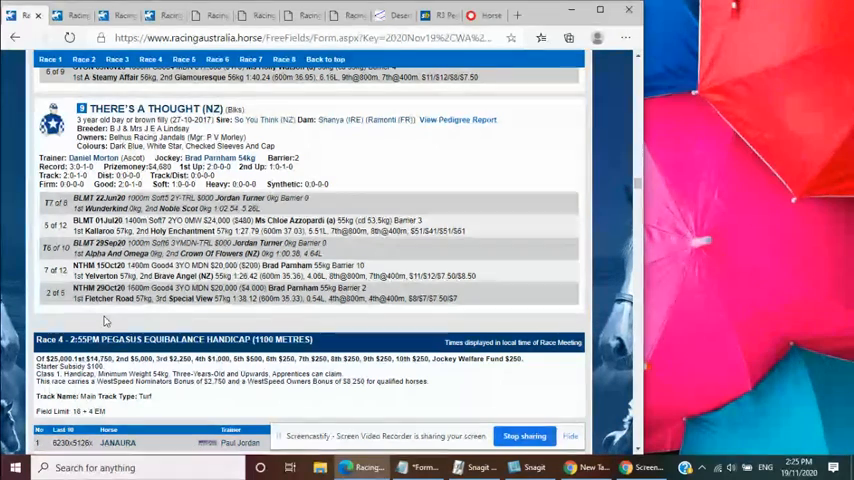
{"action": "mouse_move", "coordinate": [170, 308]}
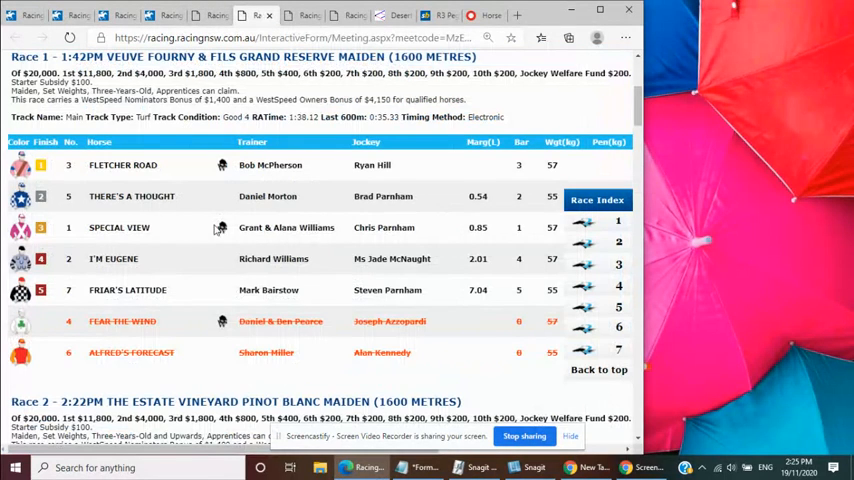
{"action": "mouse_move", "coordinate": [472, 271]}
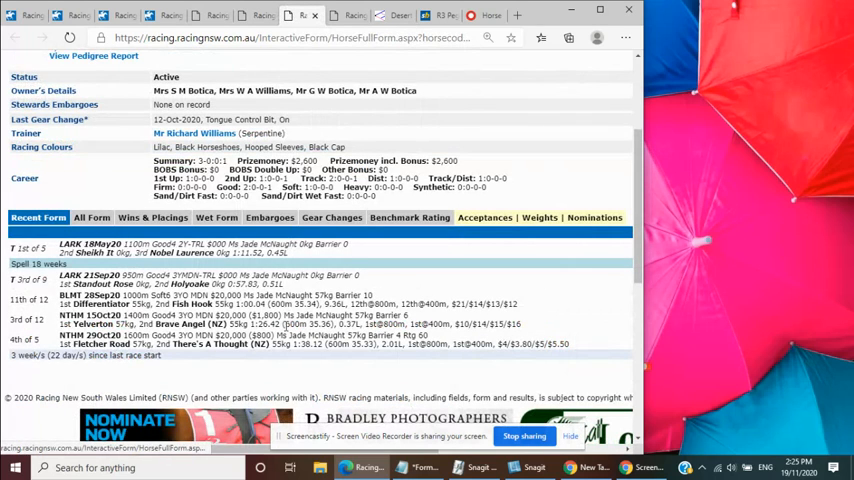
{"action": "mouse_move", "coordinate": [100, 328]}
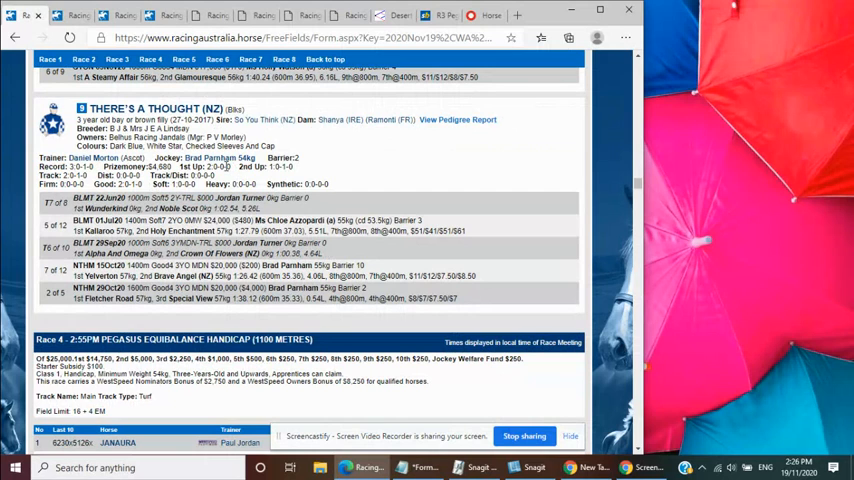
{"action": "mouse_move", "coordinate": [423, 139]}
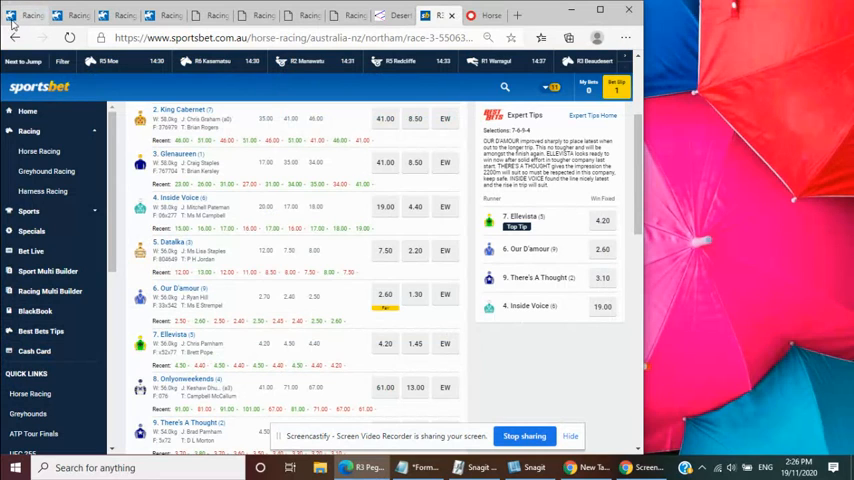
{"action": "mouse_move", "coordinate": [559, 243]}
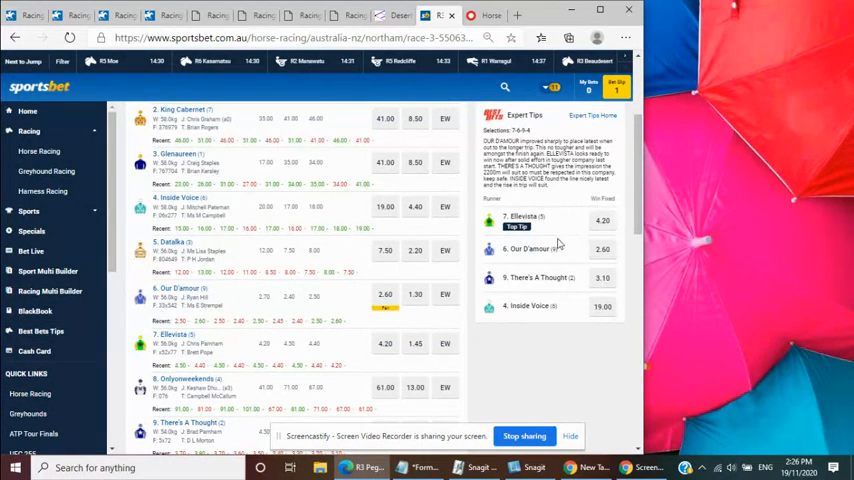
{"action": "mouse_move", "coordinate": [563, 252]}
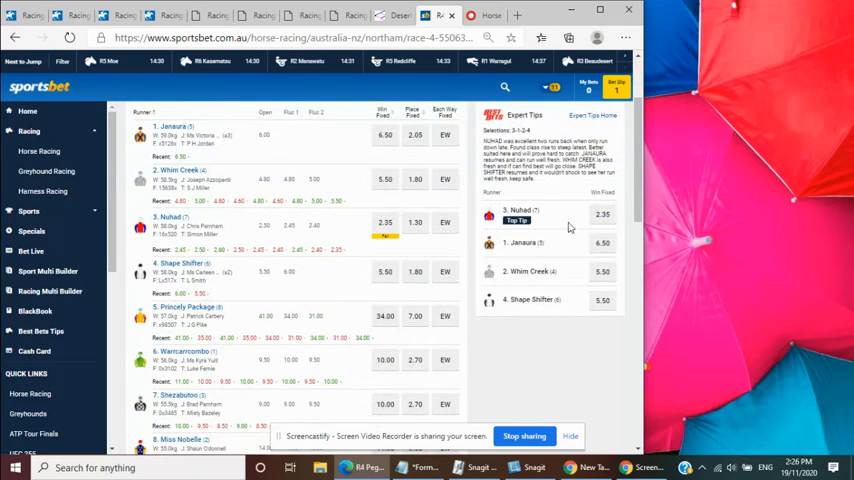
{"action": "mouse_move", "coordinate": [523, 291]}
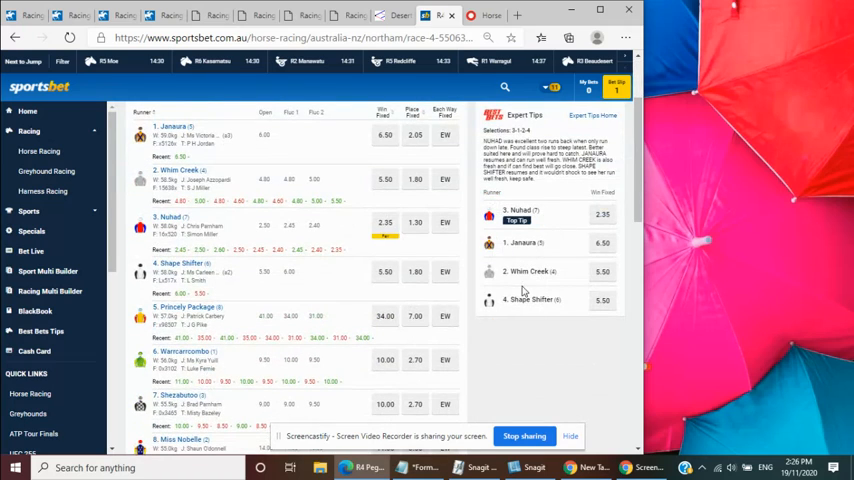
{"action": "mouse_move", "coordinate": [605, 300]}
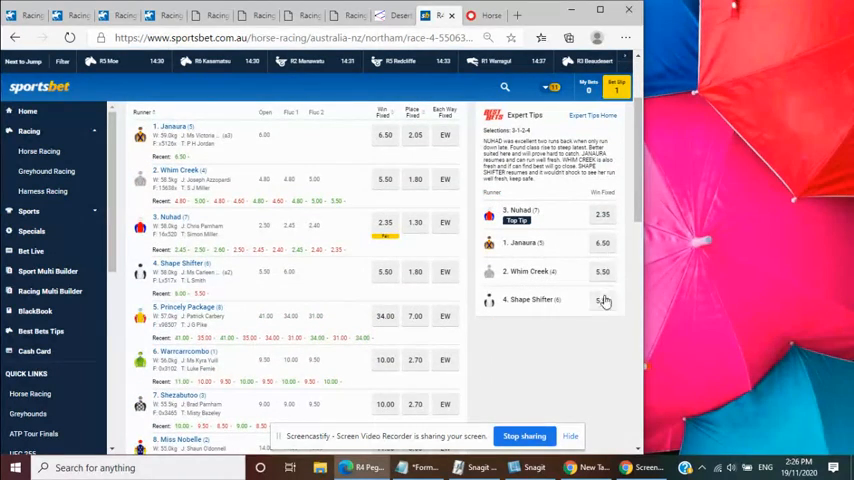
{"action": "mouse_move", "coordinate": [175, 167]}
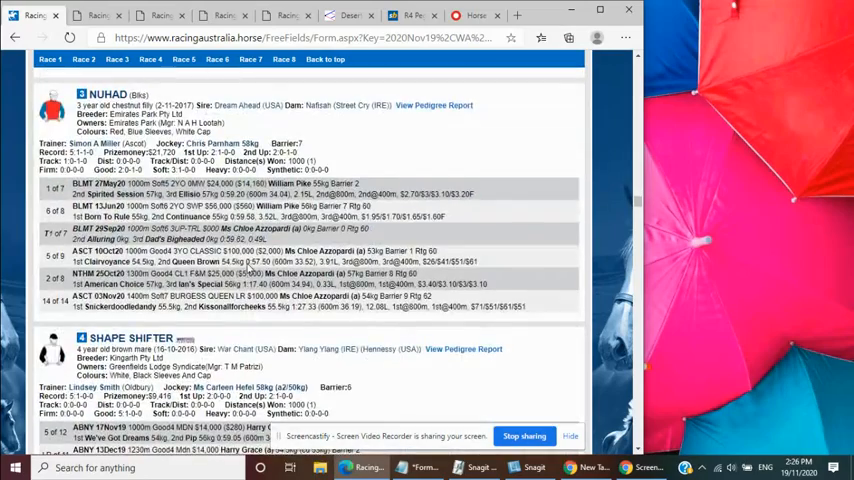
- Read Nuhad's six-run form record, reaching Shape Shifter's Race 4 entry
{"action": "scroll", "scroll_direction": "up", "scroll_amount": 3}
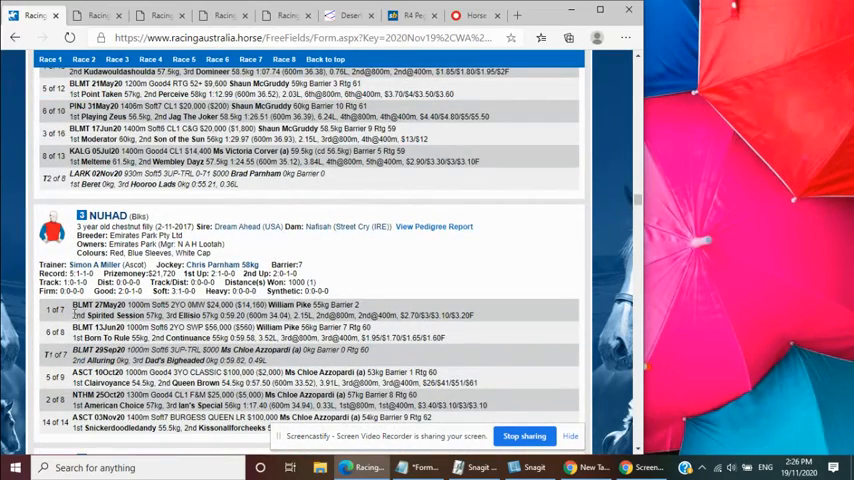
{"action": "mouse_move", "coordinate": [295, 323]}
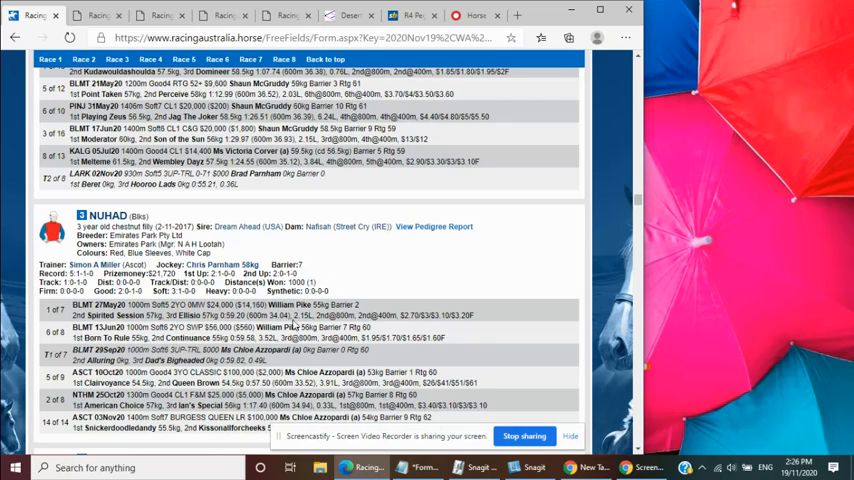
{"action": "scroll", "scroll_direction": "down", "scroll_amount": 3}
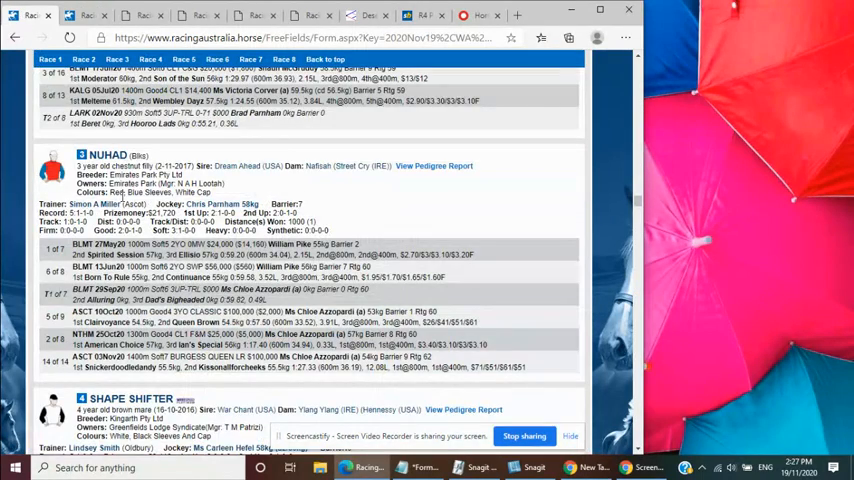
{"action": "mouse_move", "coordinate": [108, 298]}
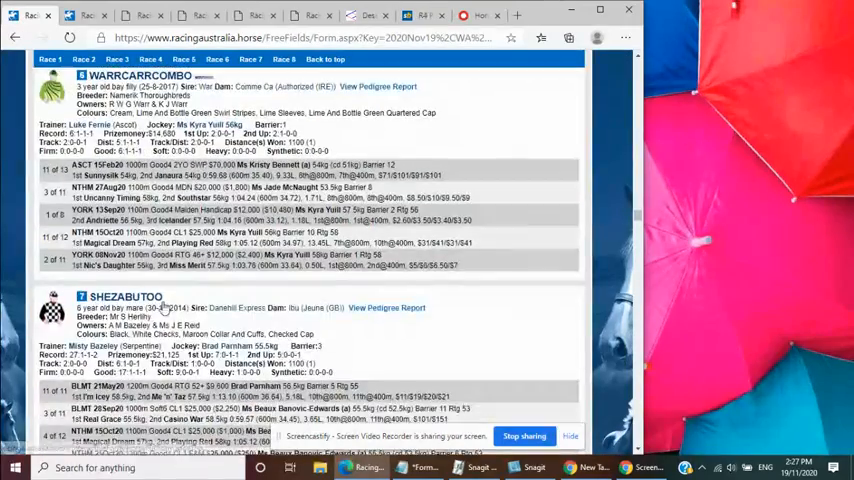
{"action": "scroll", "scroll_direction": "down", "scroll_amount": 3}
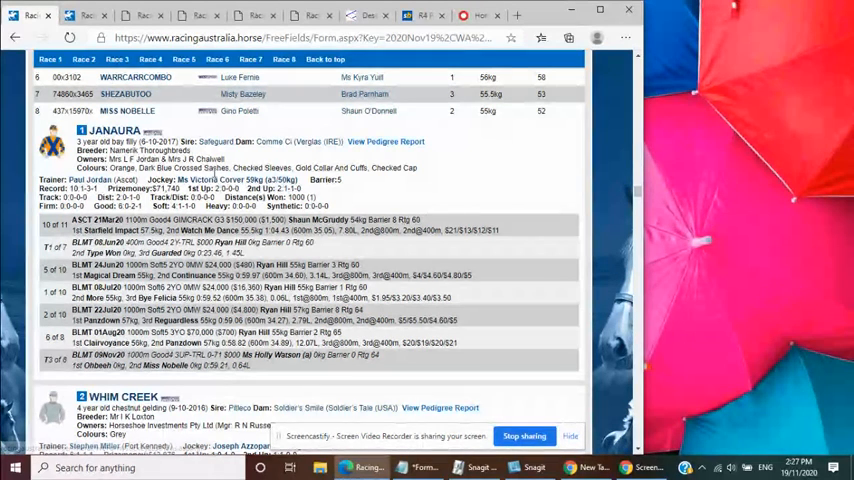
{"action": "scroll", "scroll_direction": "down", "scroll_amount": 3}
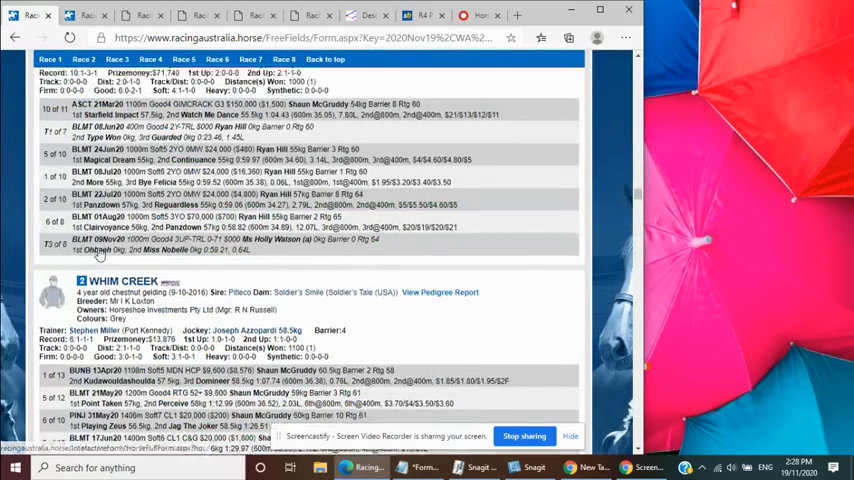
{"action": "scroll", "scroll_direction": "down", "scroll_amount": 3}
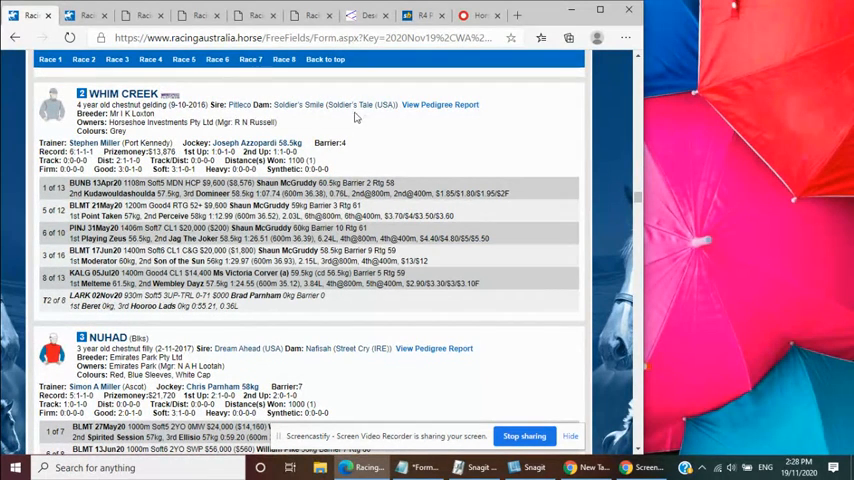
{"action": "mouse_move", "coordinate": [338, 120]}
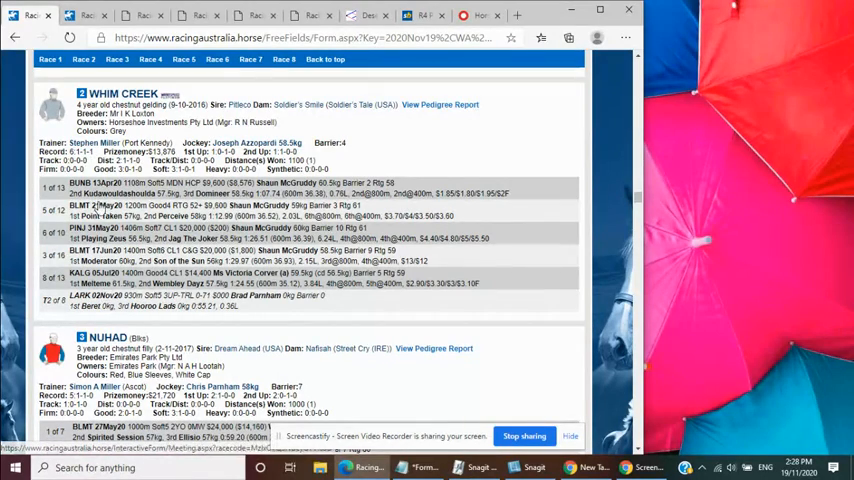
{"action": "scroll", "scroll_direction": "down", "scroll_amount": 3}
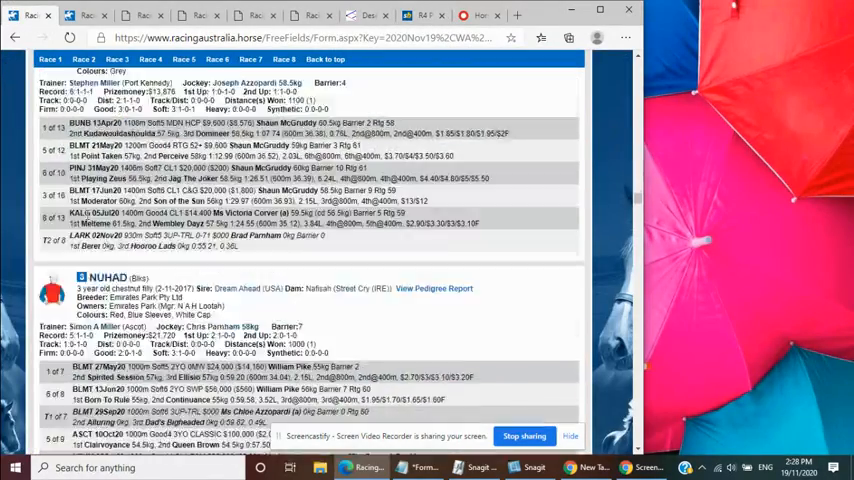
{"action": "scroll", "scroll_direction": "down", "scroll_amount": 3}
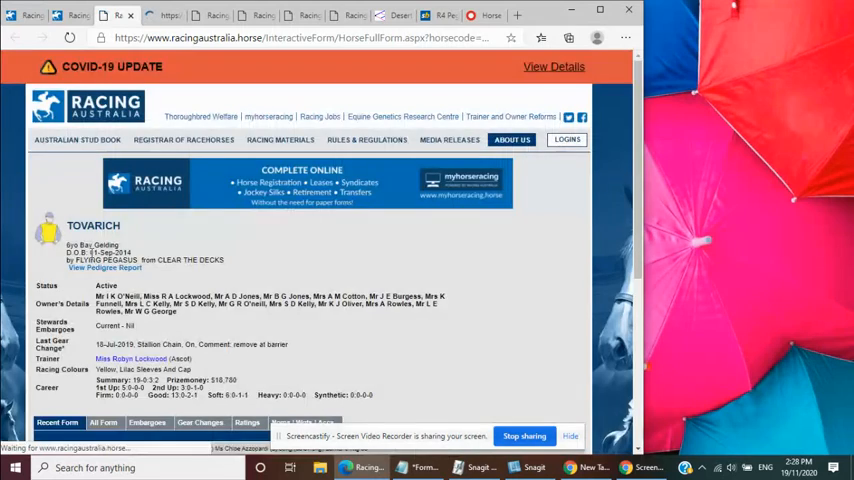
- Scroll through My Top Secret's full form profile and recent runs
{"action": "scroll", "scroll_direction": "down", "scroll_amount": 3}
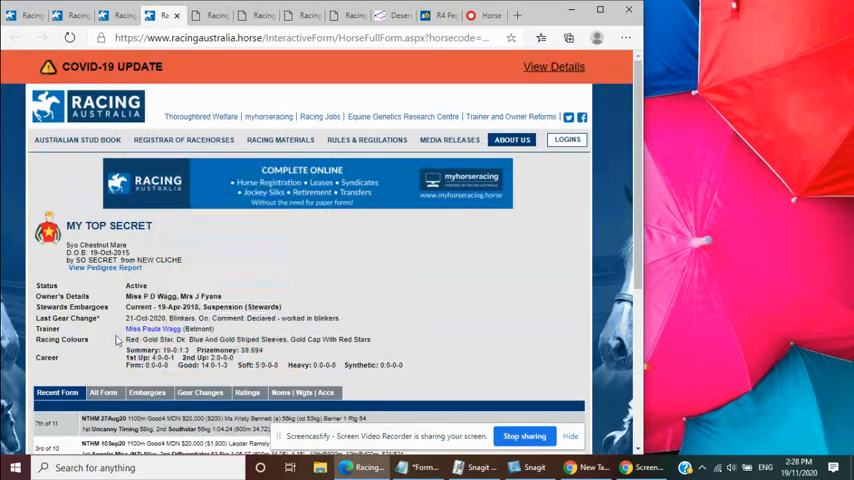
{"action": "scroll", "scroll_direction": "down", "scroll_amount": 3}
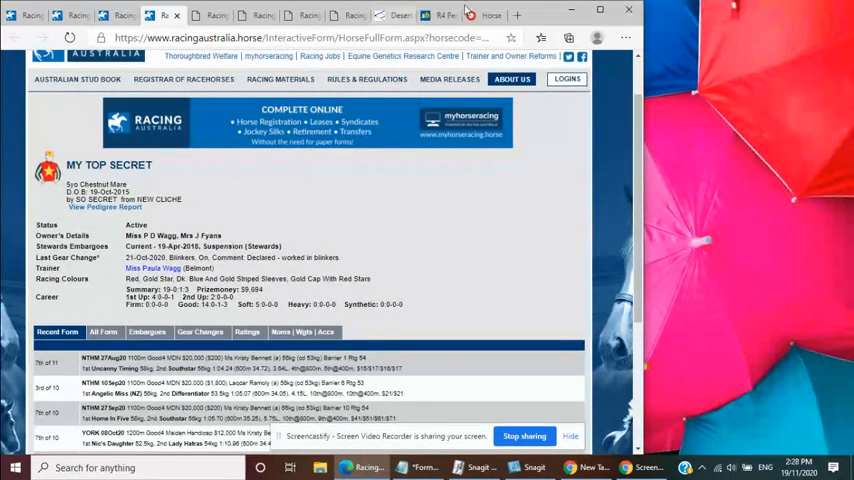
- Return to Sportsbet's Northam Race 4 runners, odds and expert tips
{"action": "left_click", "coordinate": [438, 15]}
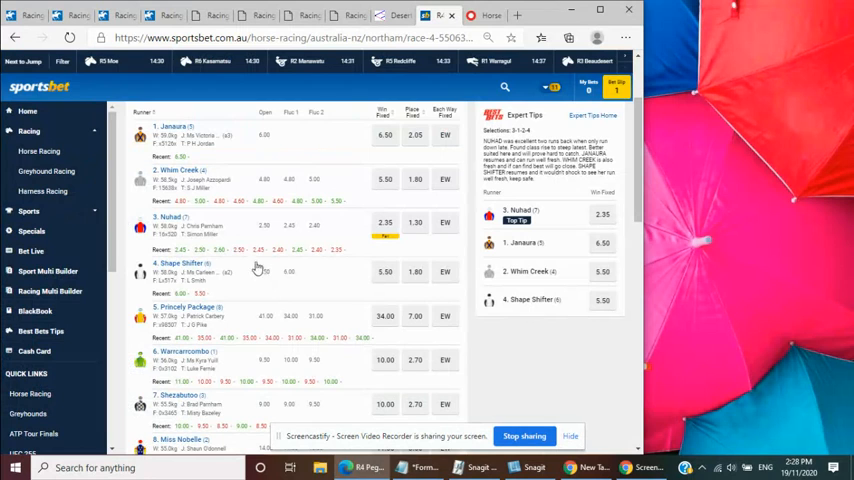
{"action": "mouse_move", "coordinate": [170, 140]}
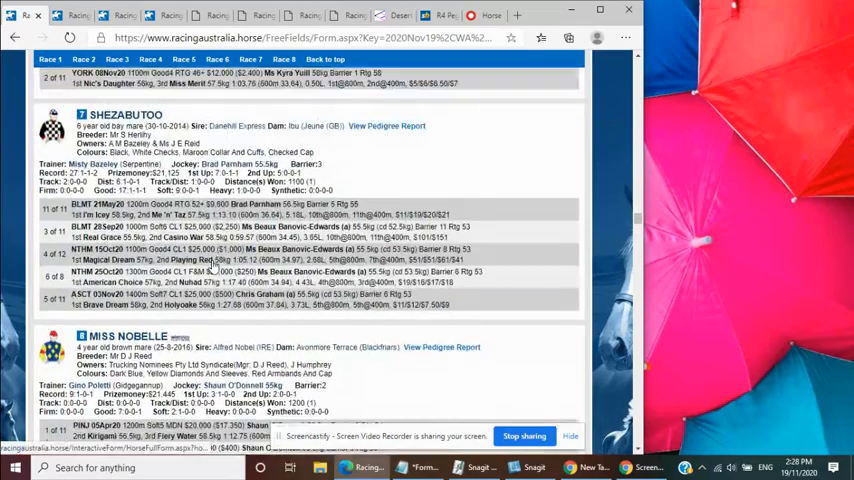
{"action": "scroll", "scroll_direction": "down", "scroll_amount": 3}
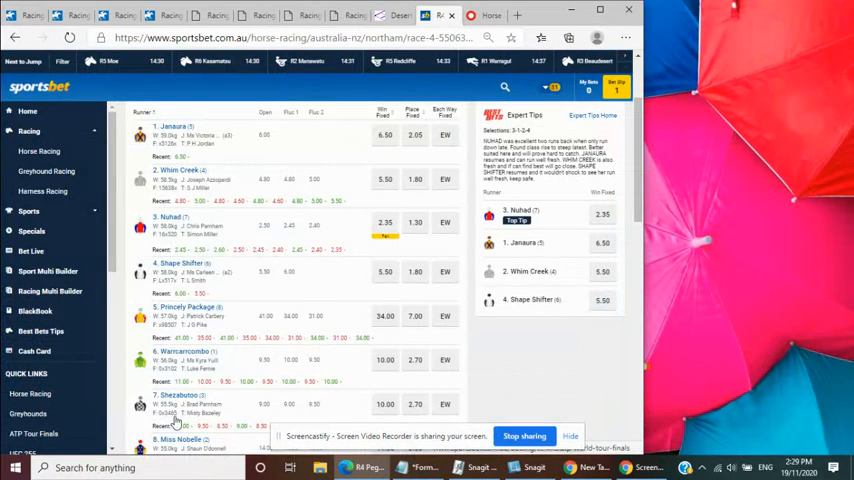
{"action": "scroll", "scroll_direction": "down", "scroll_amount": 3}
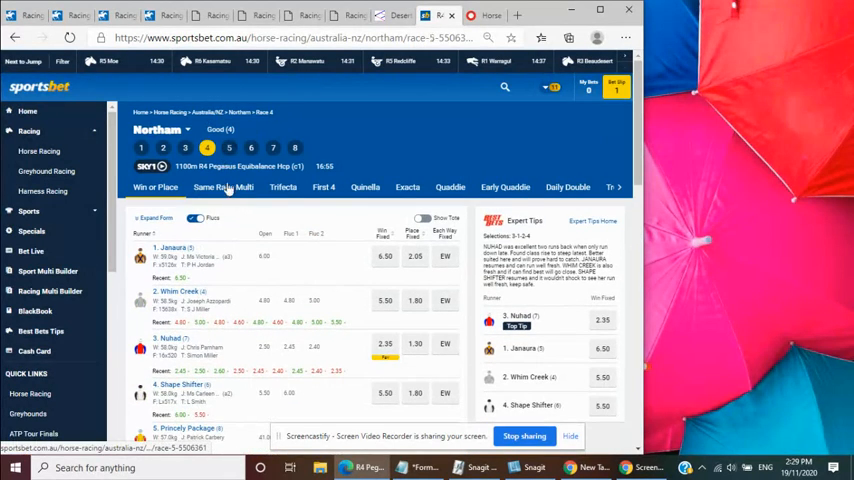
- Switch to Northam Race 5, showing Outlaw King, Regal City and top tip Fandazzle
{"action": "left_click", "coordinate": [229, 143]}
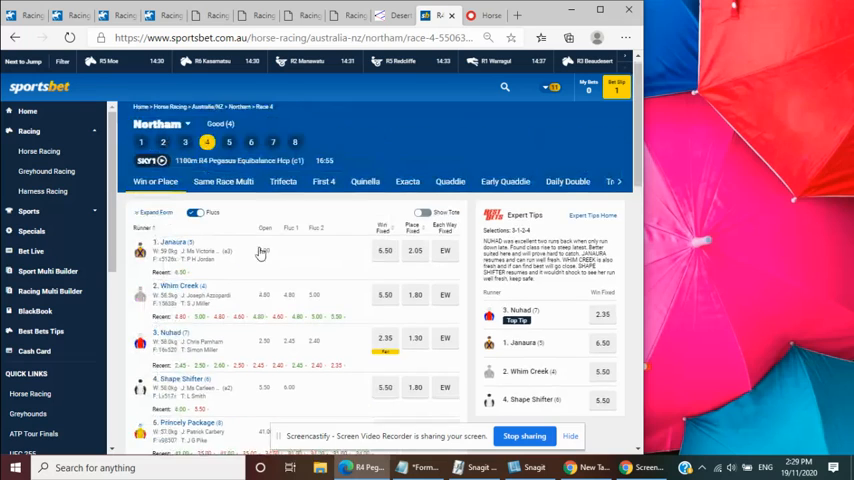
{"action": "left_click", "coordinate": [229, 148]}
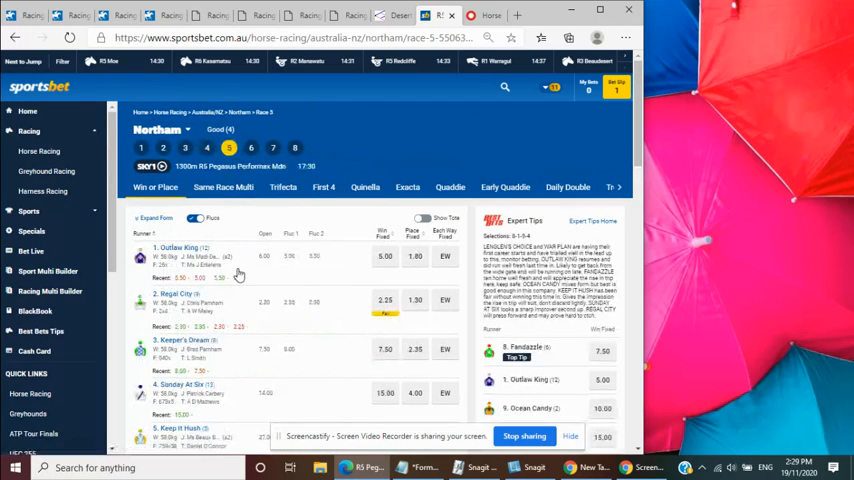
{"action": "scroll", "scroll_direction": "down", "scroll_amount": 3}
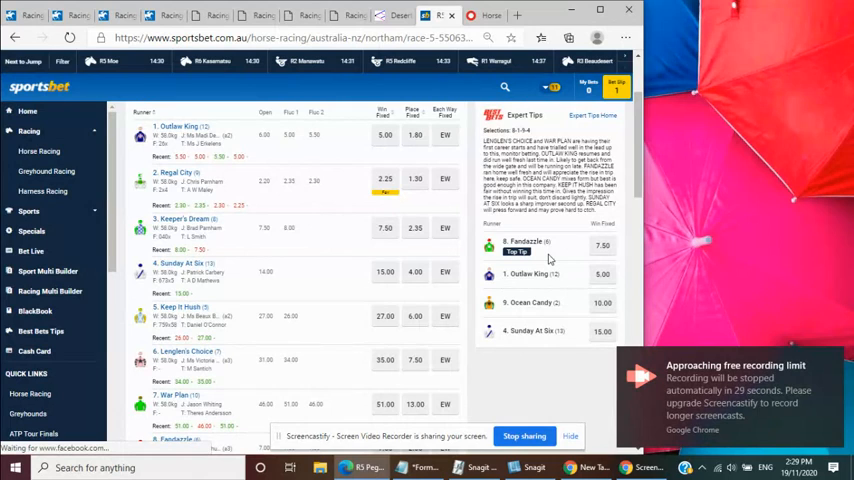
{"action": "mouse_move", "coordinate": [500, 415]}
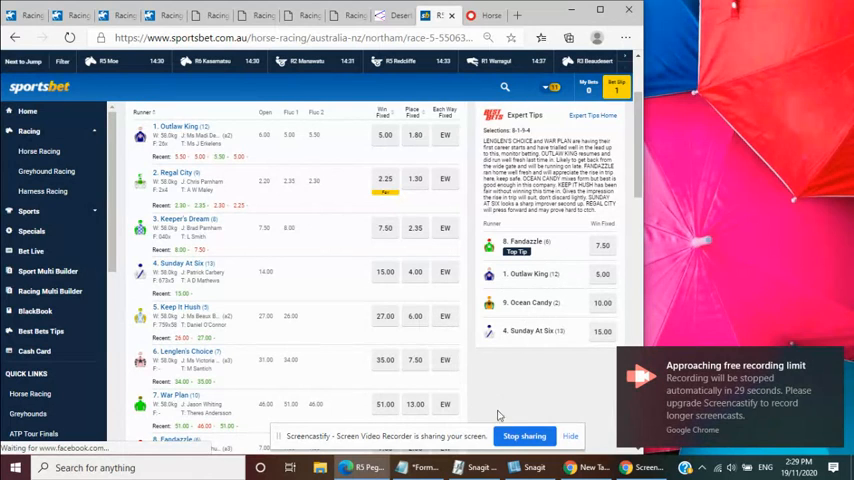